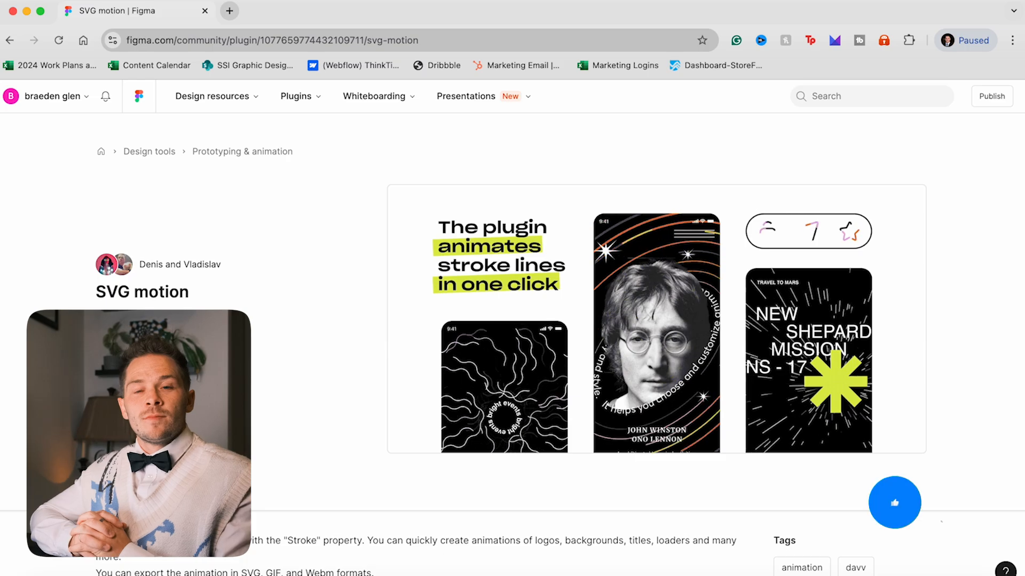
Step: Open the SVG motion plugin in the line-icons design file and run it
click(894, 503)
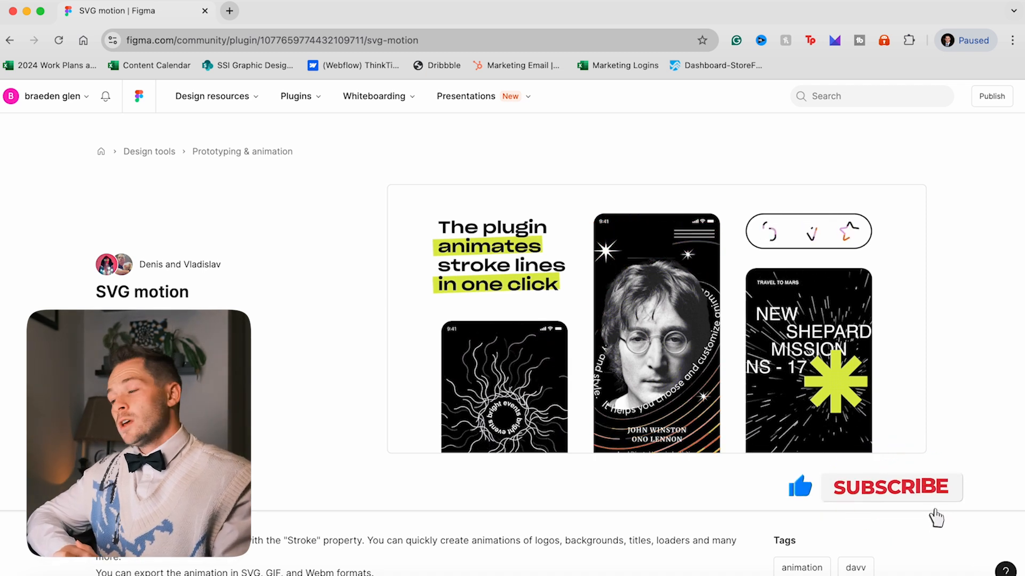
click(890, 486)
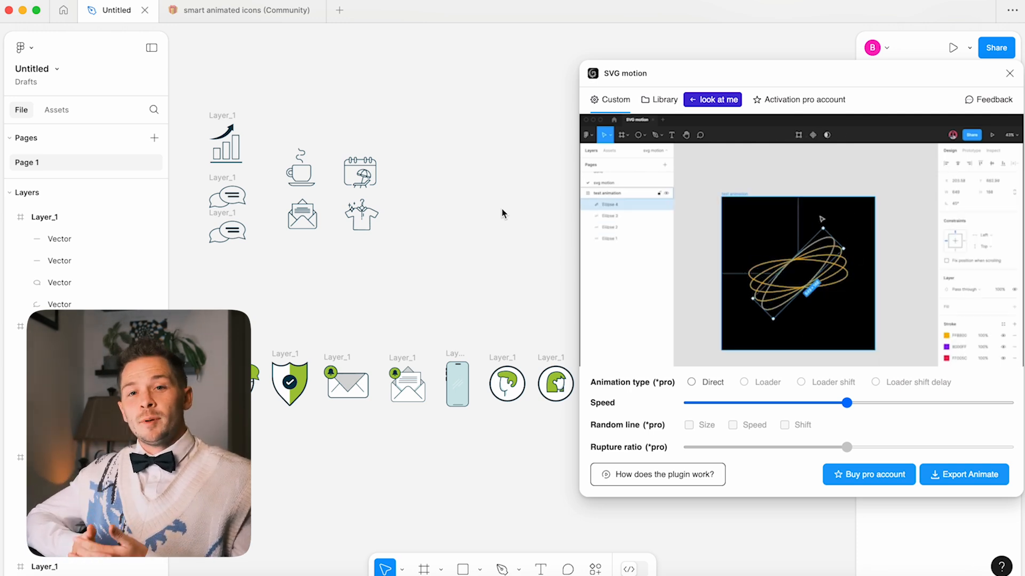
right_click(729, 196)
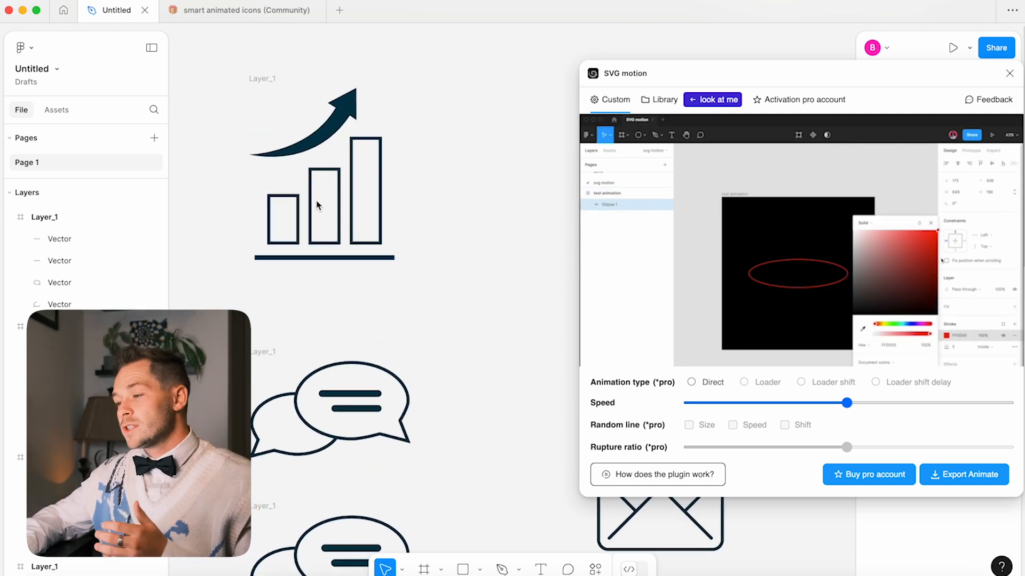
Step: Load the bar chart icon into the SVG motion preview with Direct animation
click(317, 197)
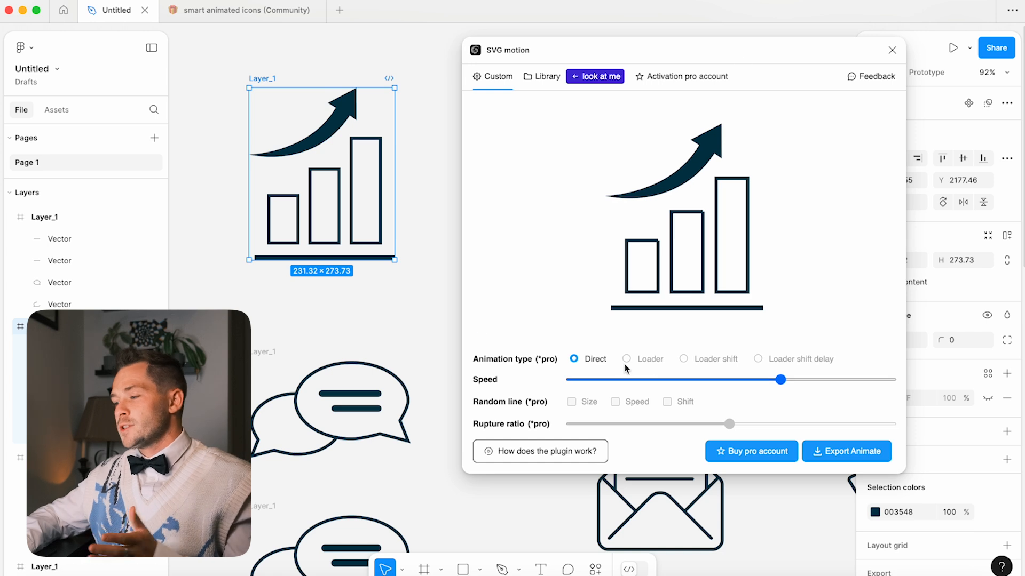
mouse_move(662, 367)
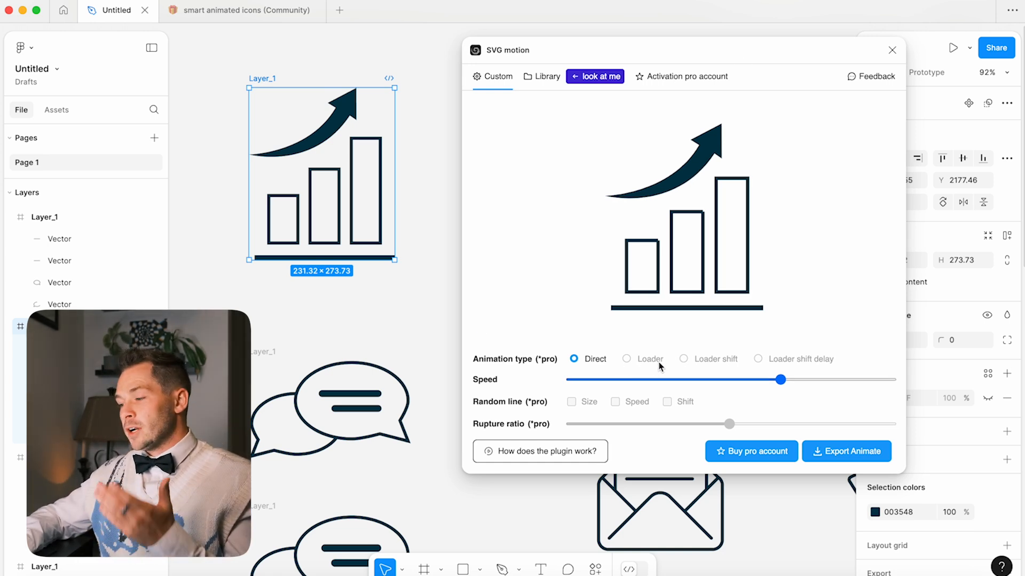
mouse_move(689, 376)
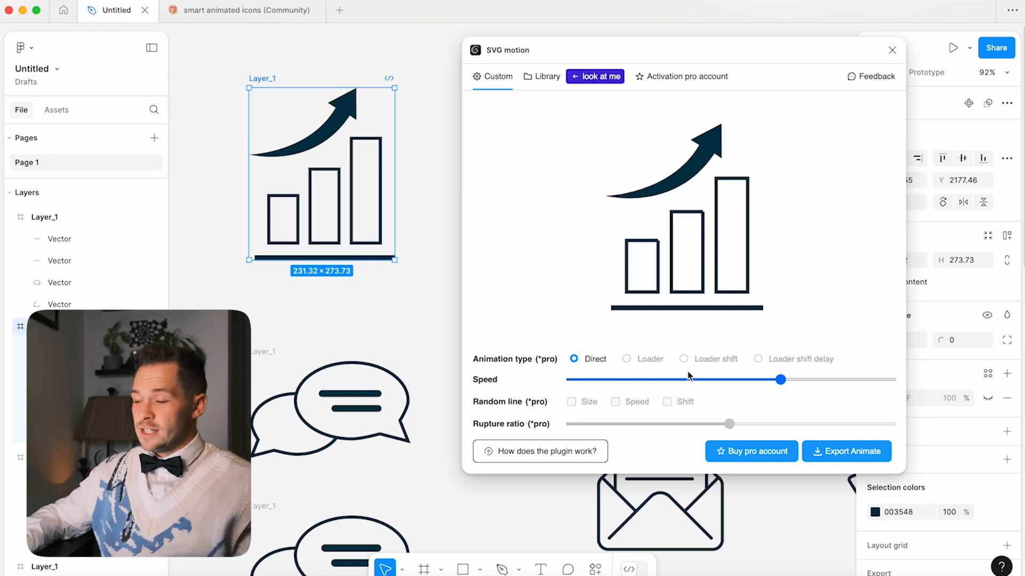
mouse_move(710, 397)
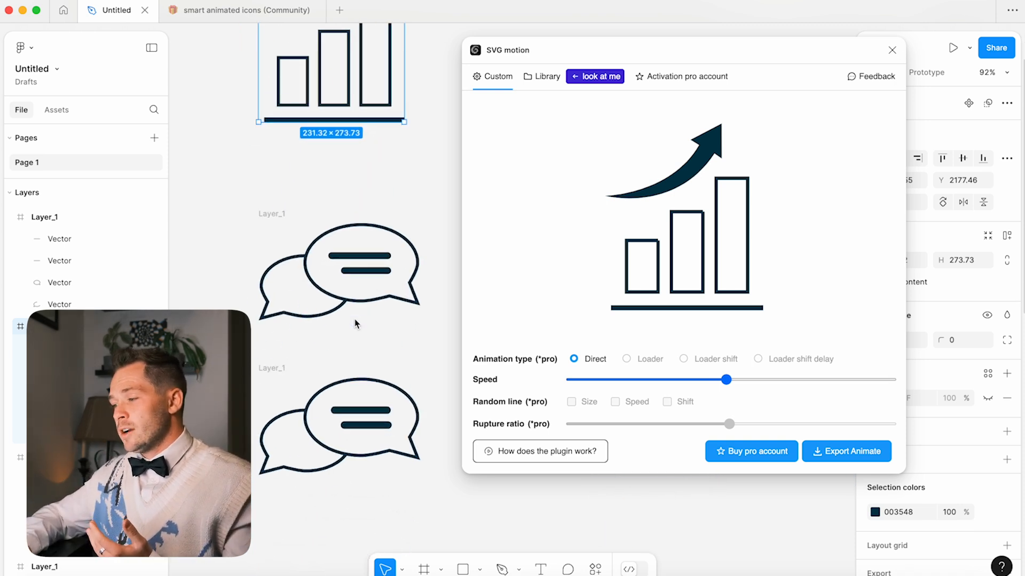
Step: Load the speech bubble icon into the SVG motion preview in place of the bar chart
click(338, 271)
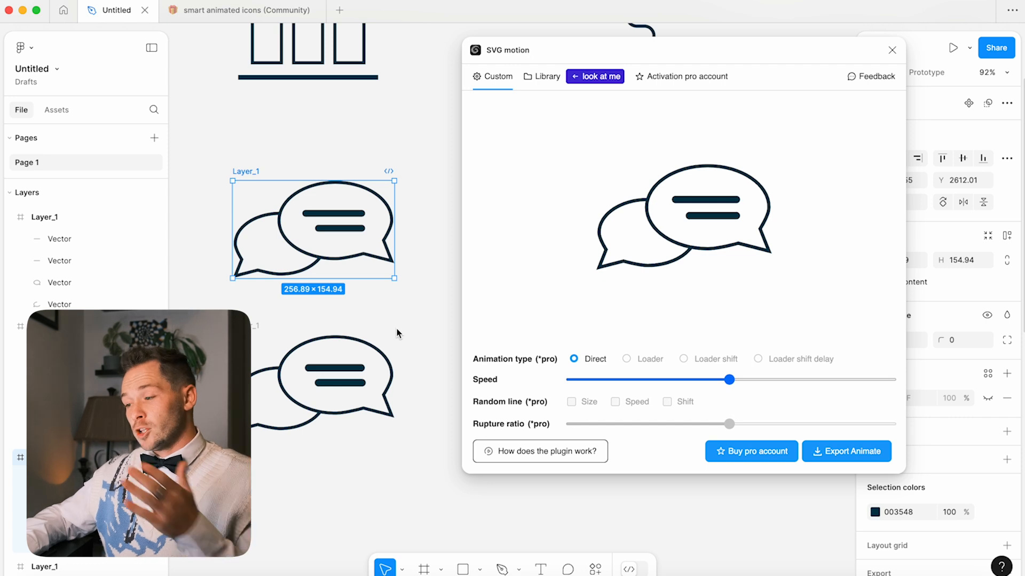
mouse_move(410, 432)
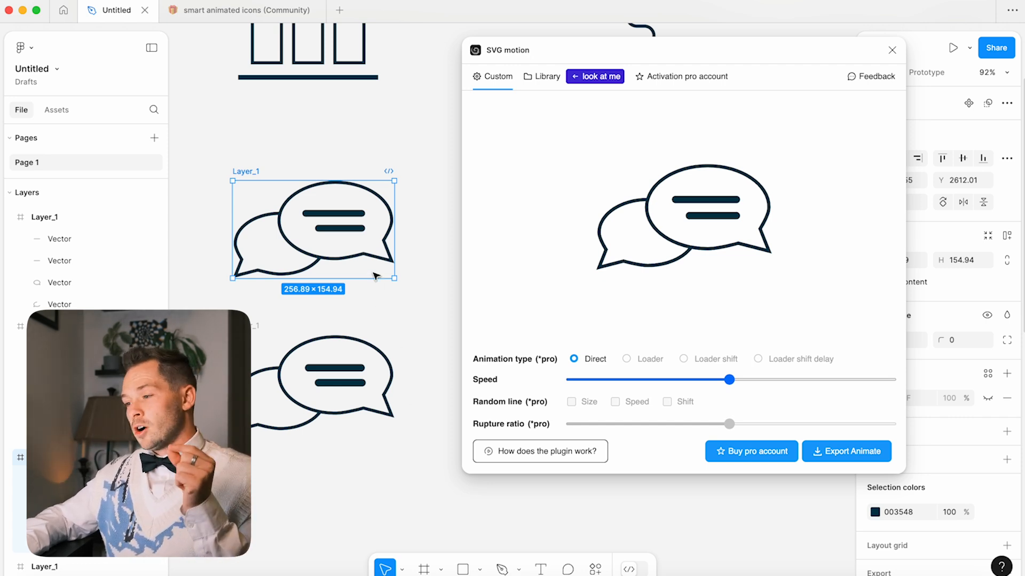
mouse_move(394, 295)
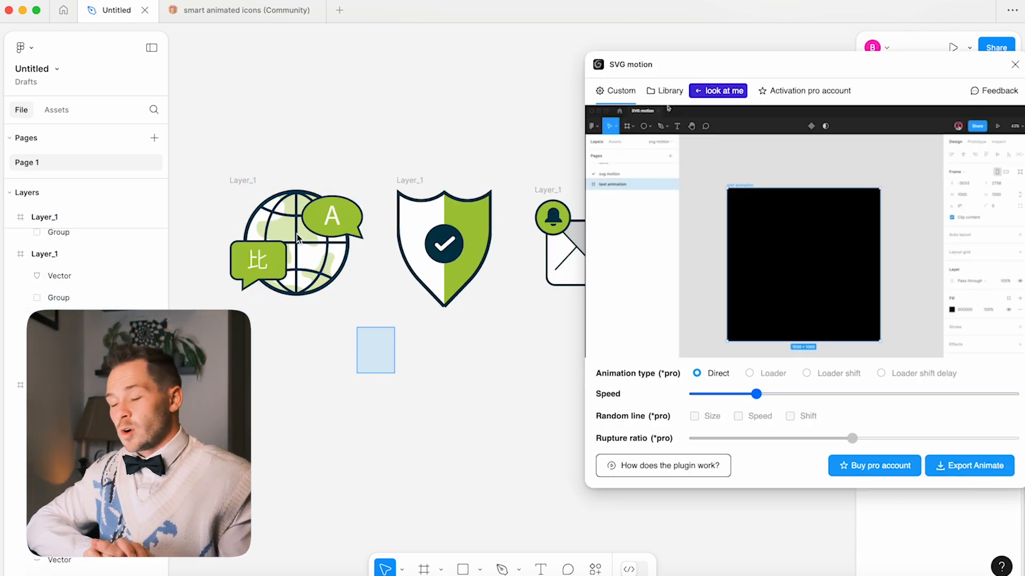
Step: Load the green shield icon, raise its animation speed, and bring up Export Animate
click(295, 242)
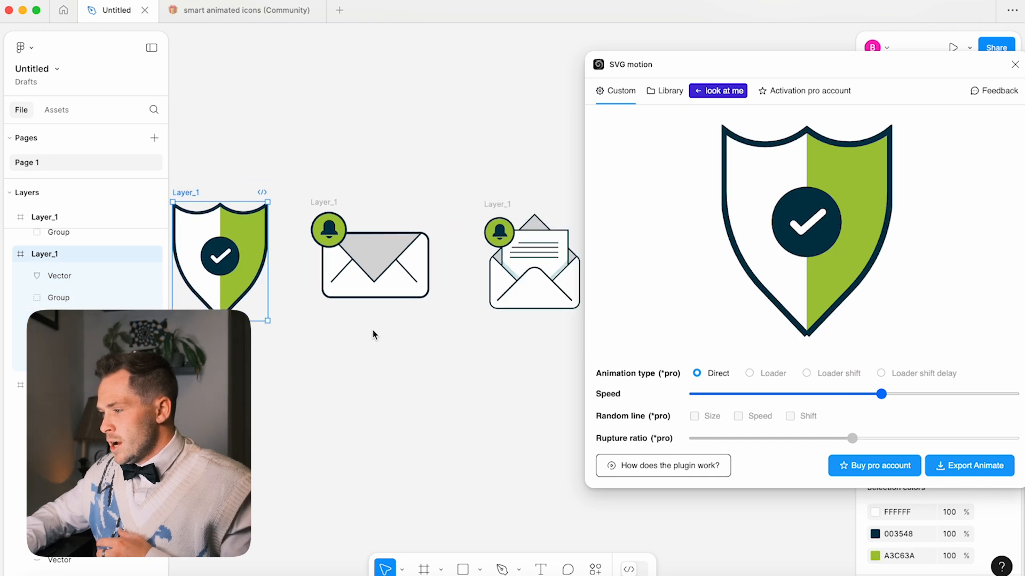
click(351, 261)
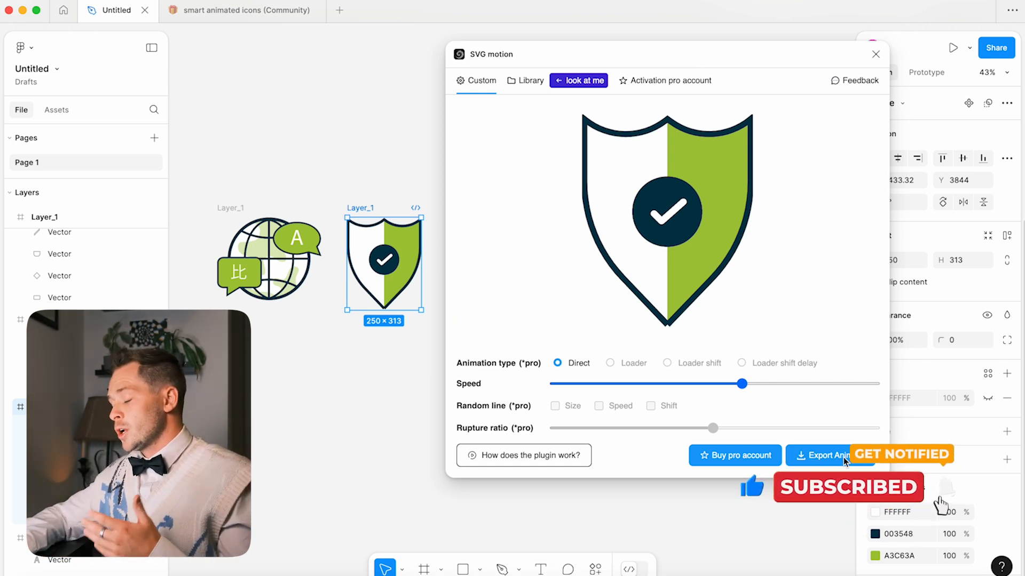
click(830, 456)
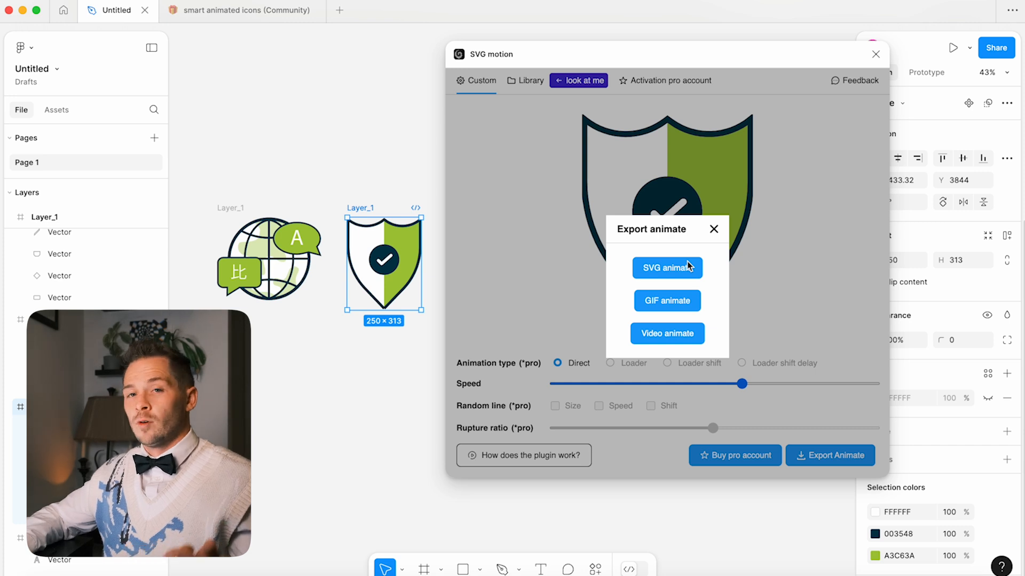
mouse_move(700, 341)
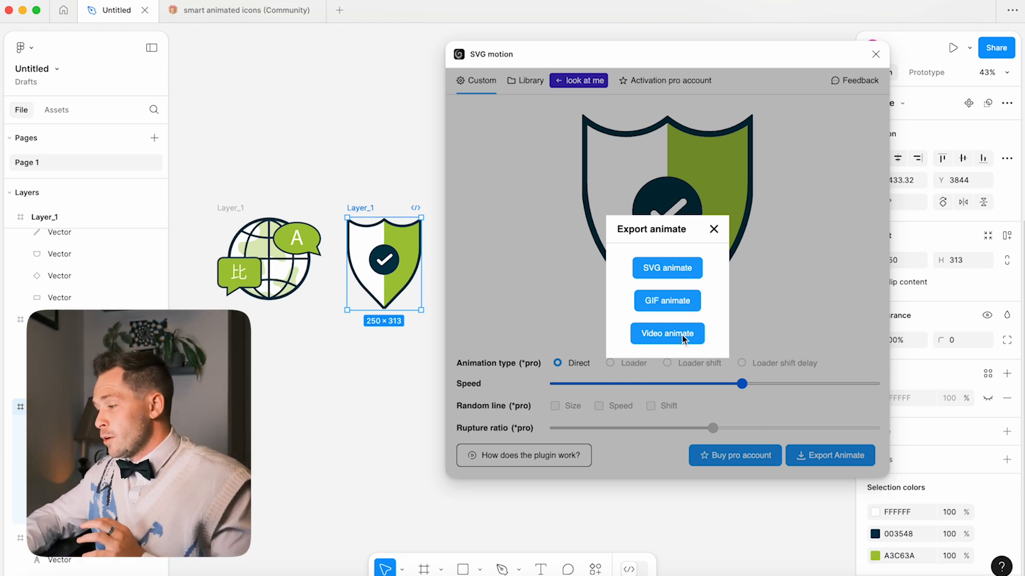
Step: Render the shield as a video with a set background colour and save Layer_1.webm to the Desktop
click(666, 333)
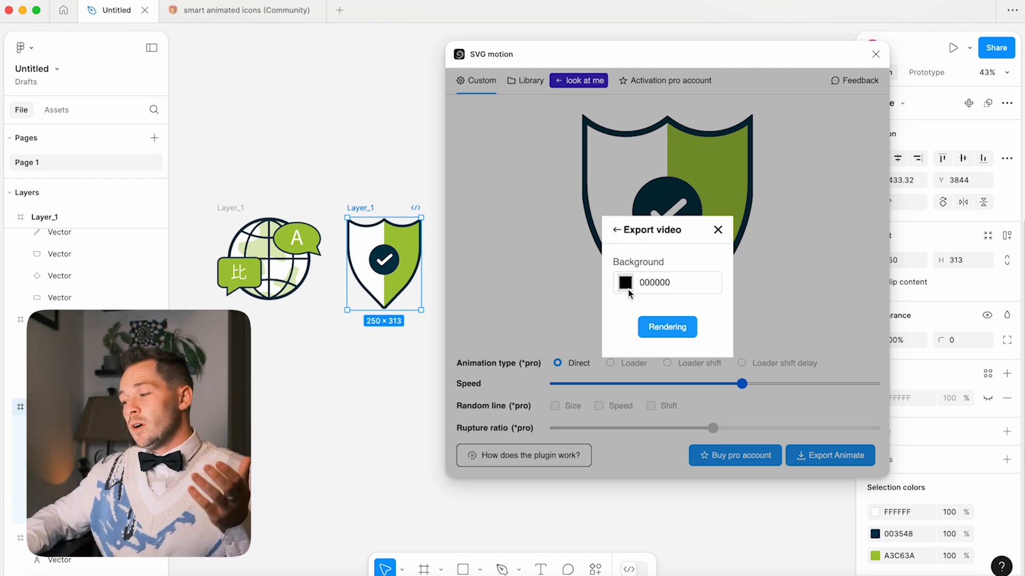
click(624, 281)
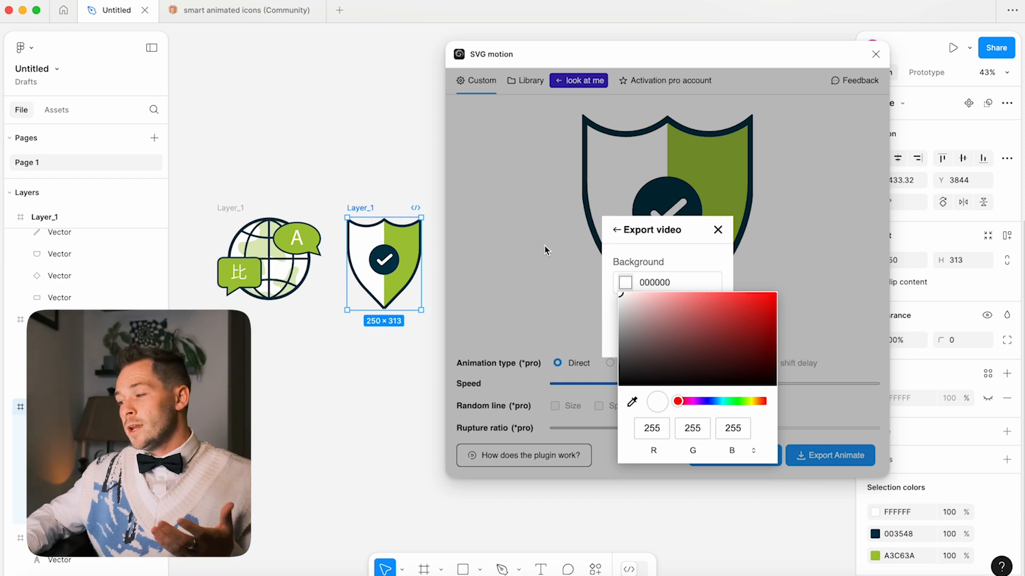
click(829, 455)
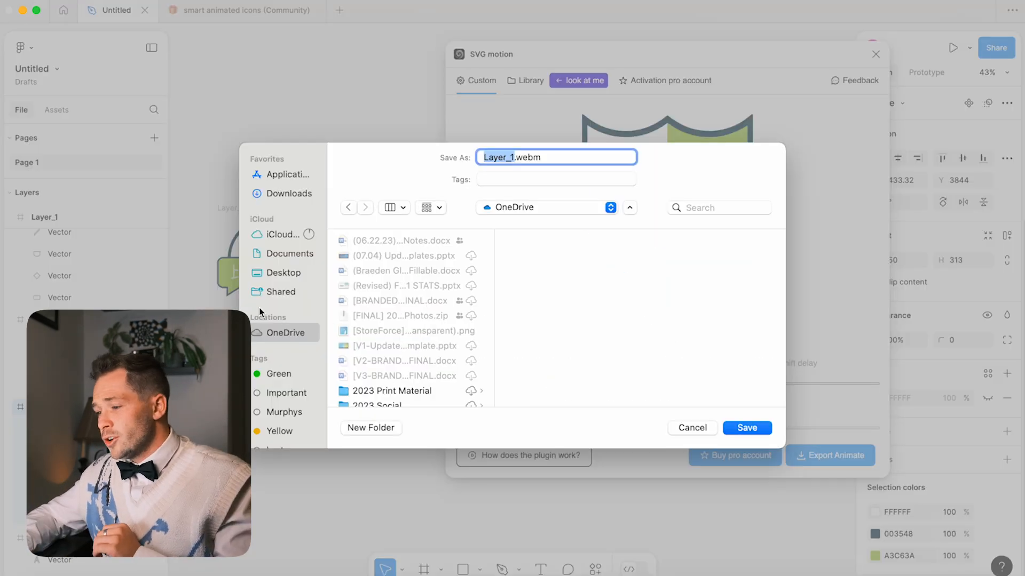
click(283, 272)
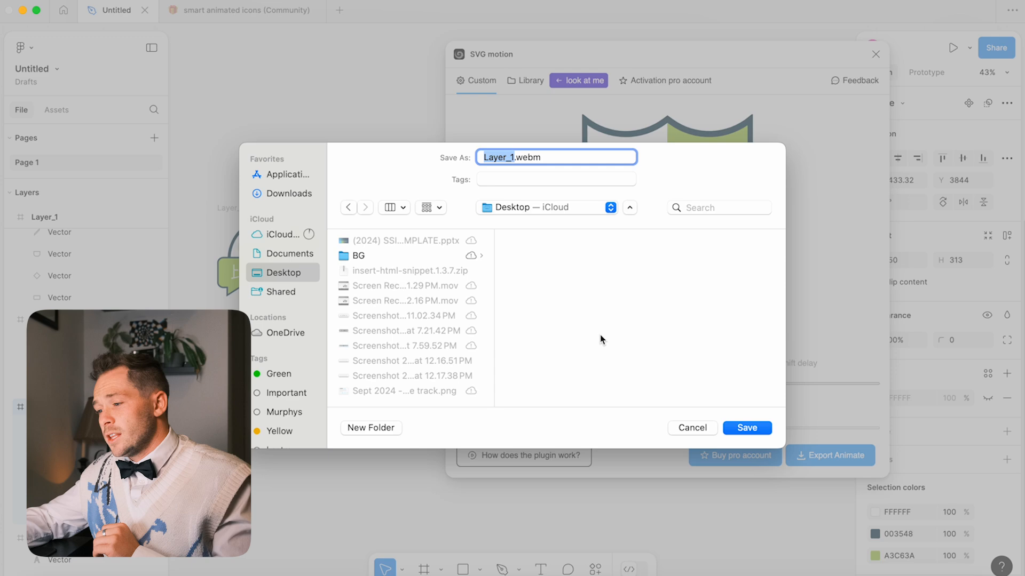